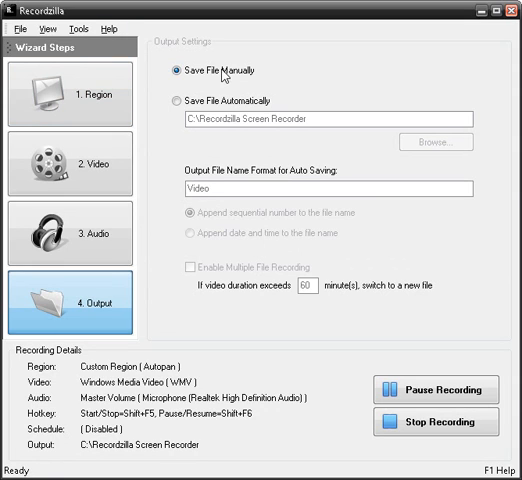
{"action": "mouse_move", "coordinate": [432, 132]}
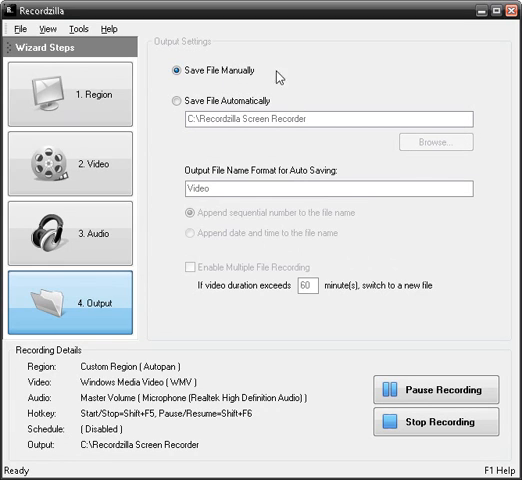
{"action": "mouse_move", "coordinate": [280, 76]}
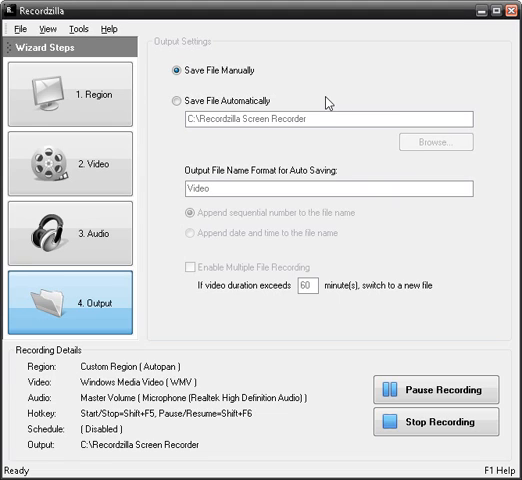
{"action": "mouse_move", "coordinate": [272, 148]}
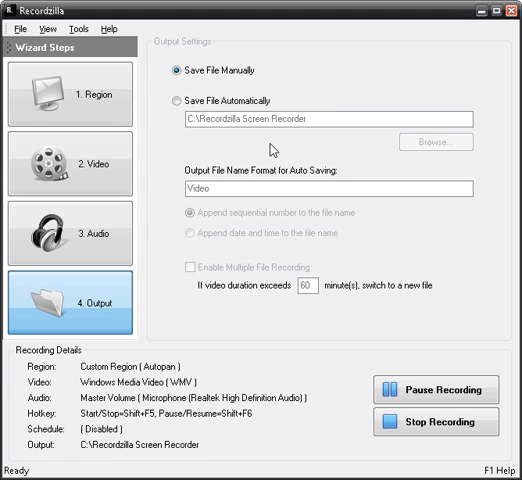
{"action": "mouse_move", "coordinate": [316, 284]}
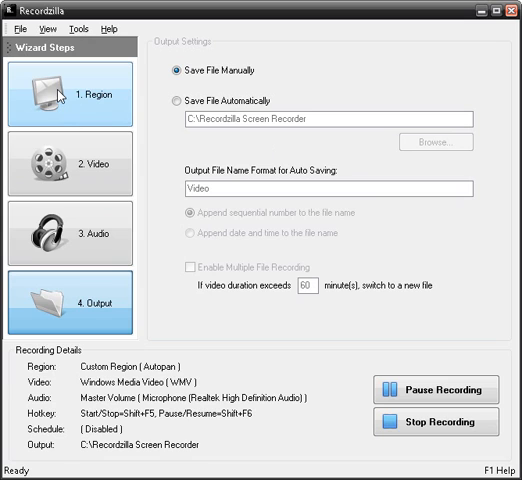
{"action": "mouse_move", "coordinate": [480, 44]}
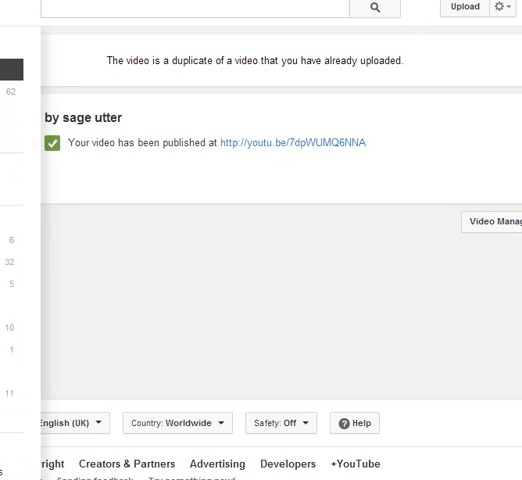
{"action": "mouse_move", "coordinate": [64, 108]}
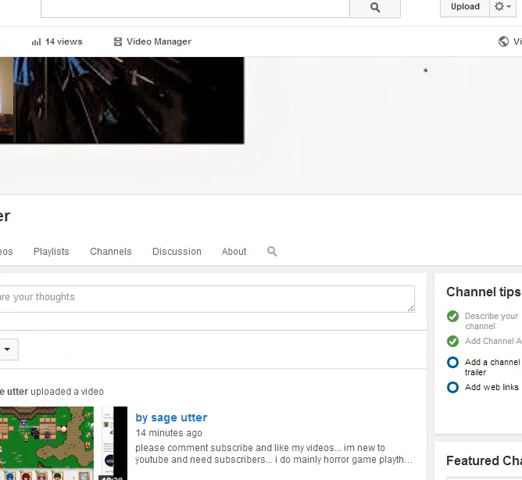
{"action": "mouse_move", "coordinate": [56, 22]}
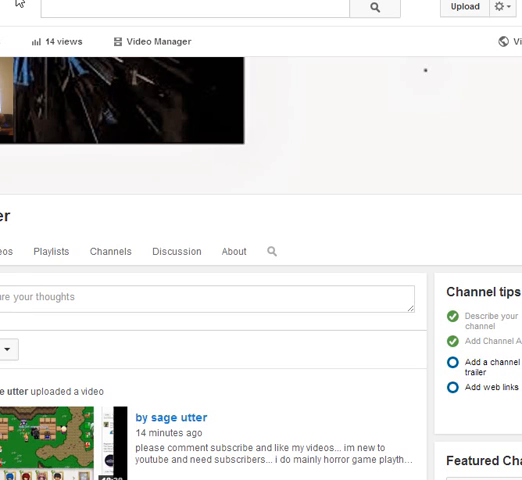
{"action": "mouse_move", "coordinate": [244, 126]}
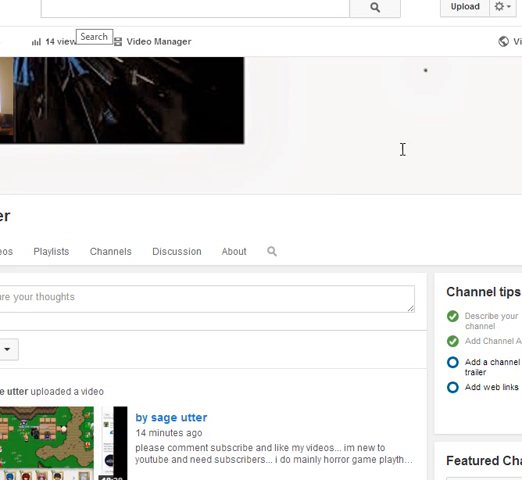
{"action": "mouse_move", "coordinate": [404, 152]}
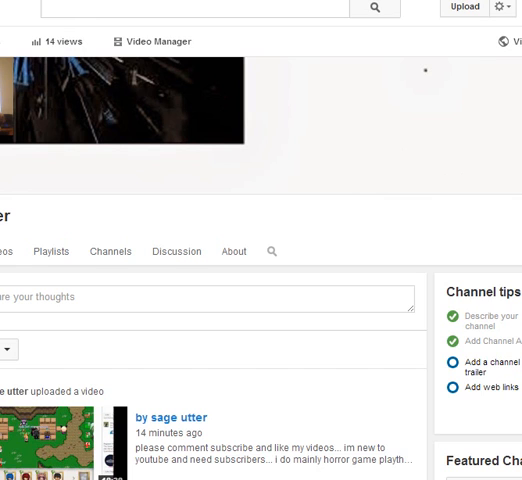
{"action": "scroll", "scroll_direction": "down", "scroll_amount": 3}
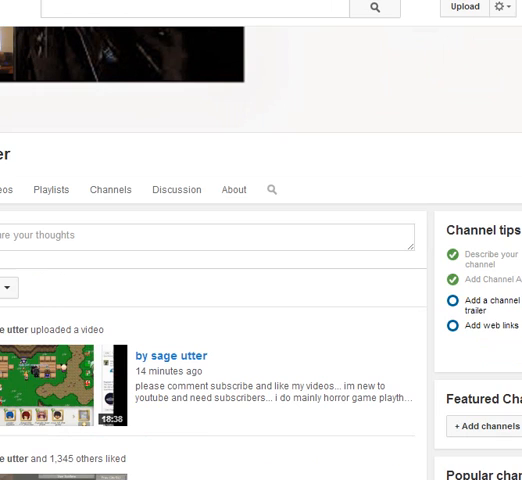
{"action": "mouse_move", "coordinate": [392, 92]}
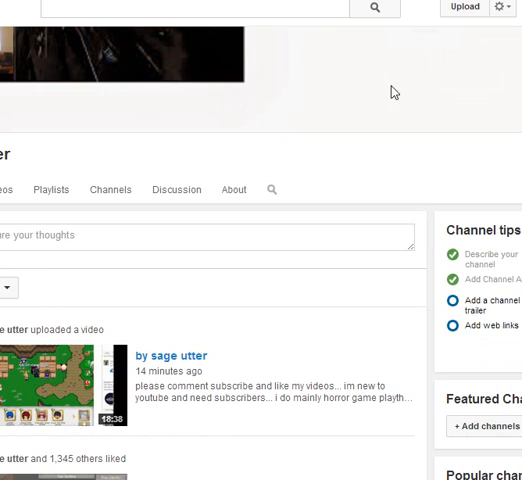
{"action": "mouse_move", "coordinate": [392, 92]}
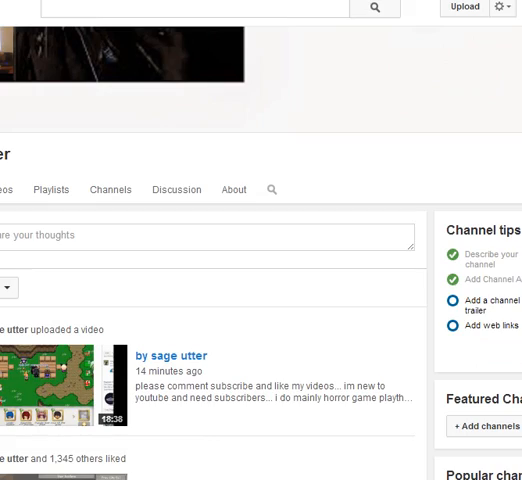
{"action": "scroll", "scroll_direction": "down", "scroll_amount": 3}
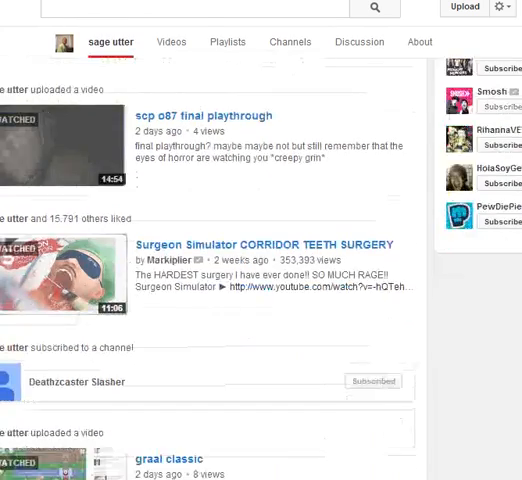
{"action": "scroll", "scroll_direction": "down", "scroll_amount": 3}
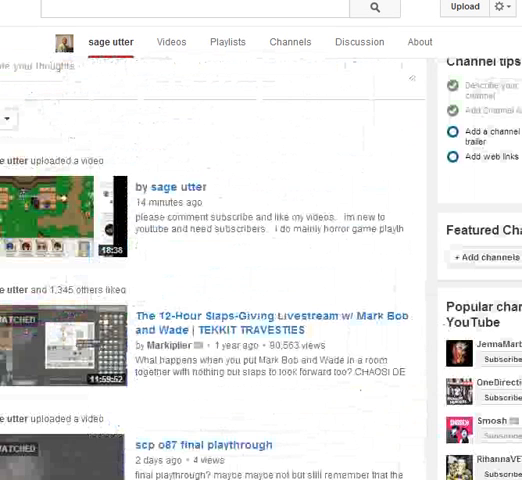
{"action": "scroll", "scroll_direction": "up", "scroll_amount": 3}
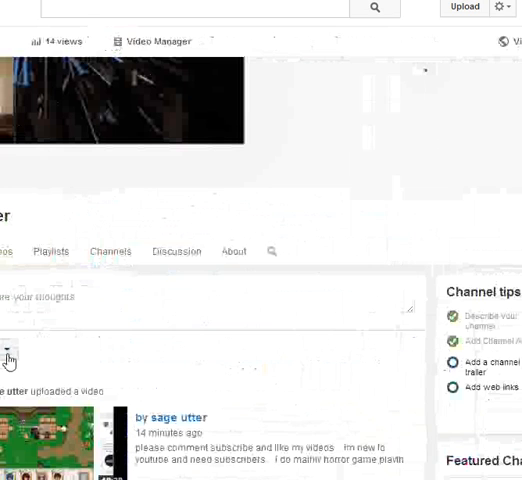
{"action": "left_click", "coordinate": [10, 358]}
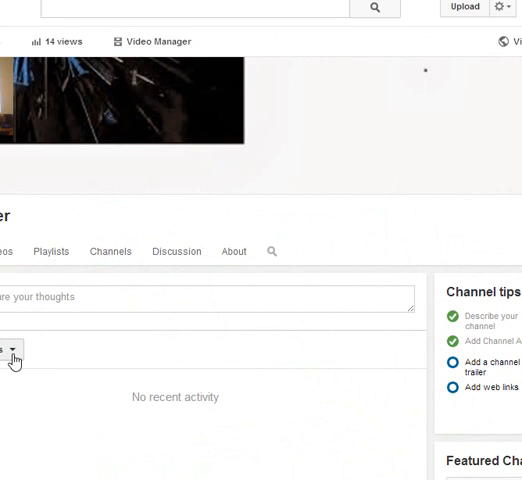
{"action": "left_click", "coordinate": [12, 354]}
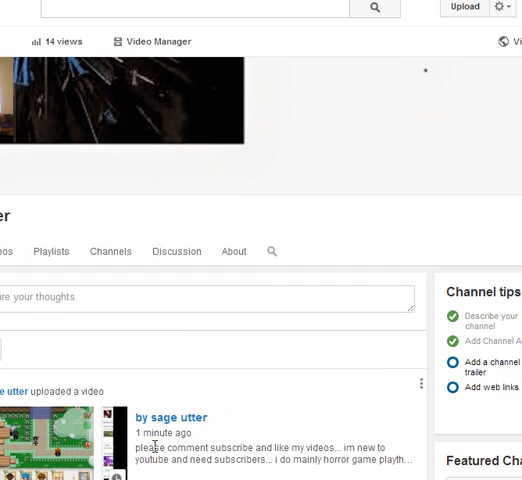
{"action": "mouse_move", "coordinate": [334, 408]}
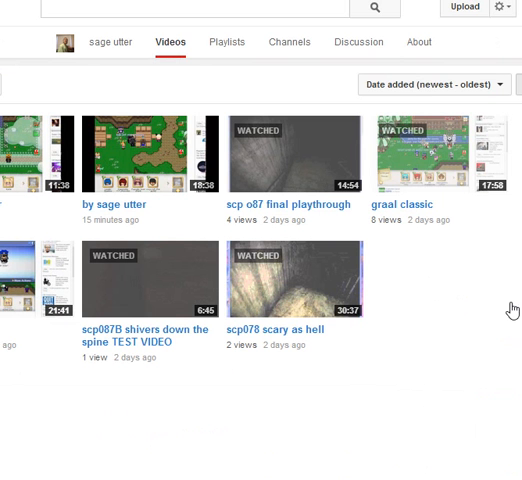
{"action": "mouse_move", "coordinate": [480, 156]}
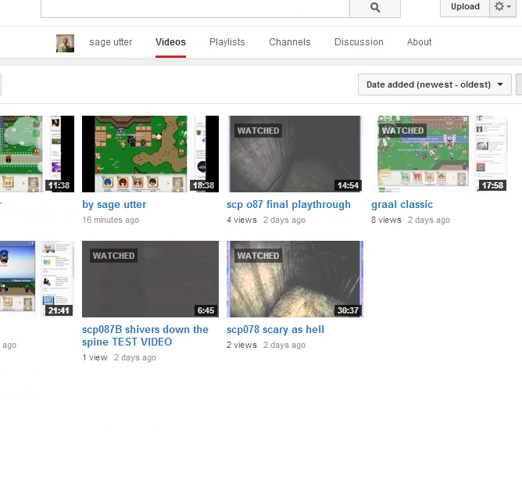
{"action": "mouse_move", "coordinate": [504, 18]}
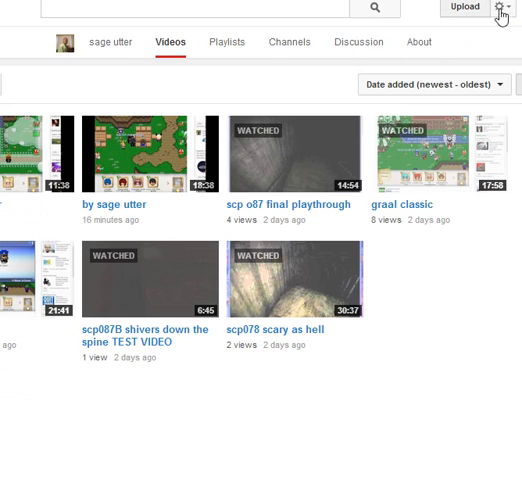
Step: Bring up the account menu from the gear icon at the top right
{"action": "left_click", "coordinate": [500, 8]}
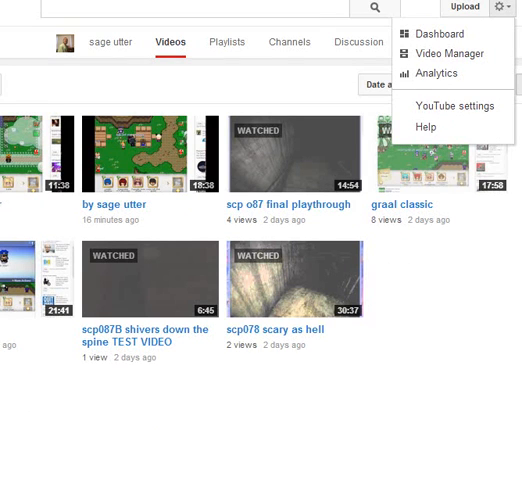
{"action": "mouse_move", "coordinate": [452, 106]}
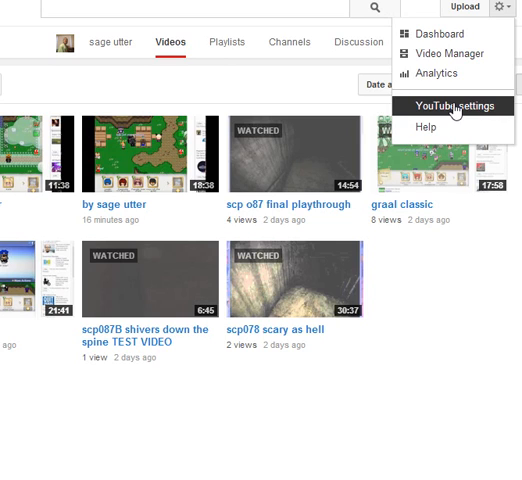
{"action": "mouse_move", "coordinate": [452, 54]}
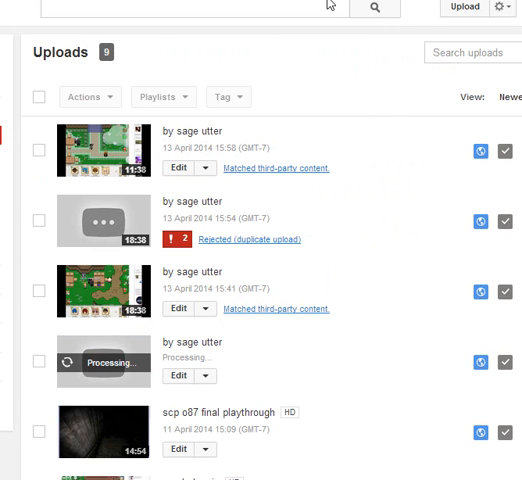
{"action": "mouse_move", "coordinate": [328, 4]}
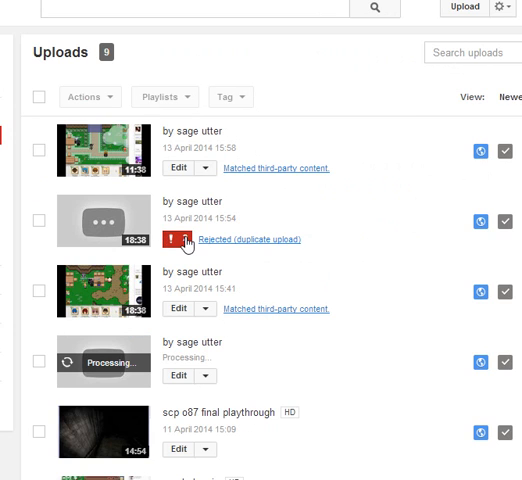
{"action": "mouse_move", "coordinate": [358, 224]}
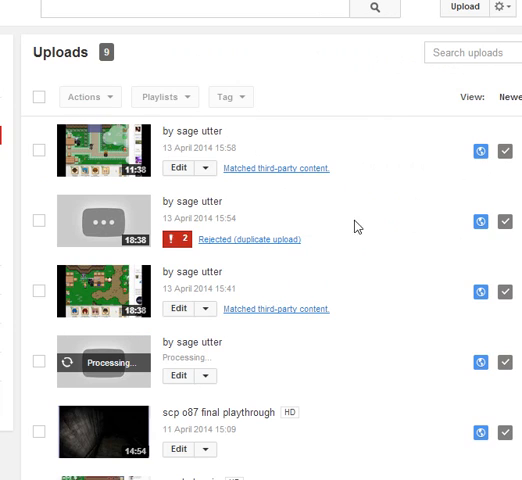
{"action": "mouse_move", "coordinate": [308, 220]}
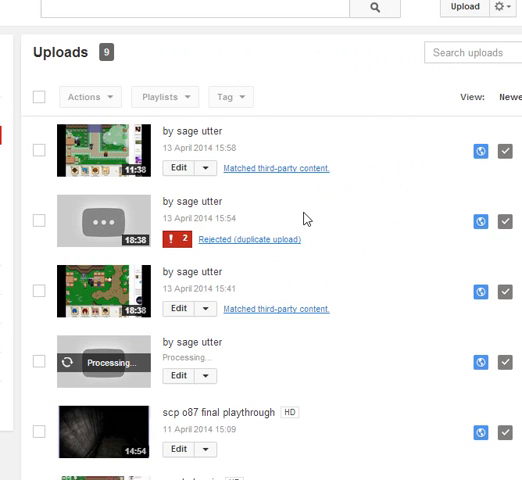
{"action": "mouse_move", "coordinate": [292, 284]}
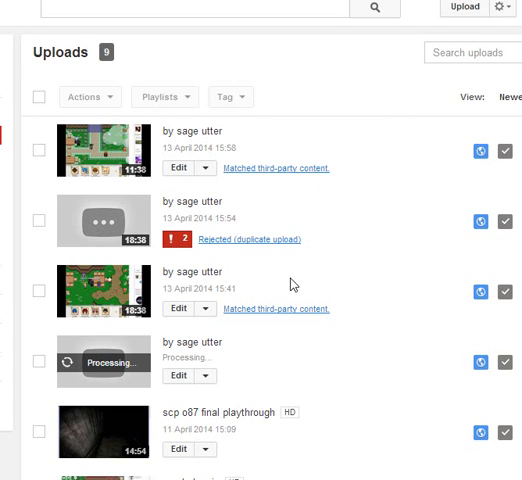
{"action": "mouse_move", "coordinate": [508, 224]}
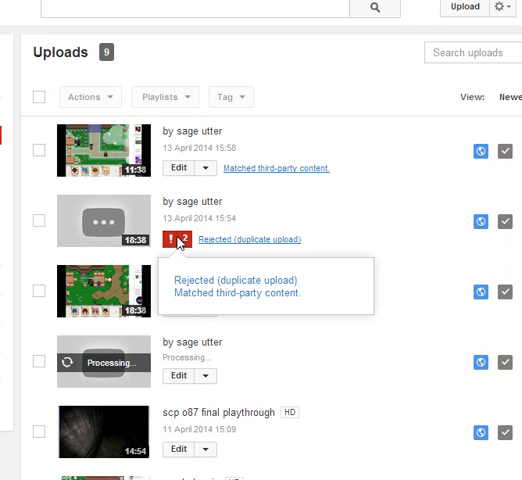
{"action": "mouse_move", "coordinate": [120, 244]}
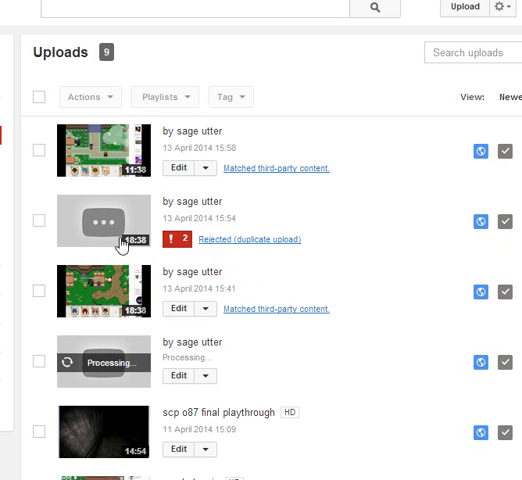
{"action": "mouse_move", "coordinate": [476, 222]}
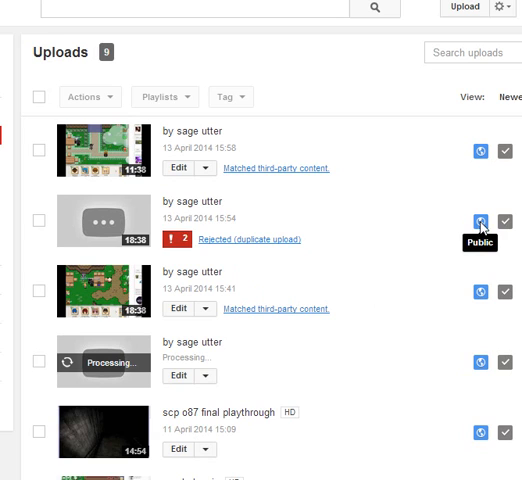
{"action": "mouse_move", "coordinate": [512, 246]}
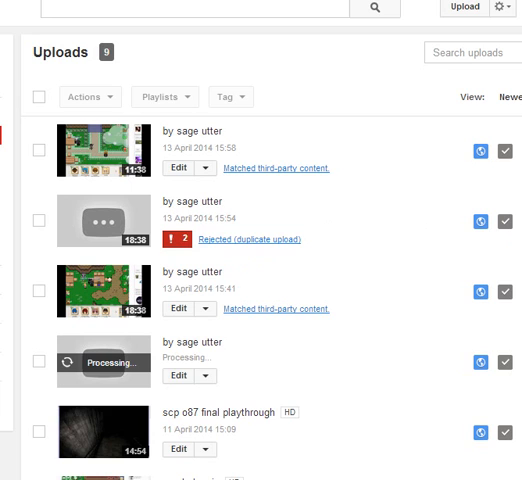
{"action": "scroll", "scroll_direction": "down", "scroll_amount": 3}
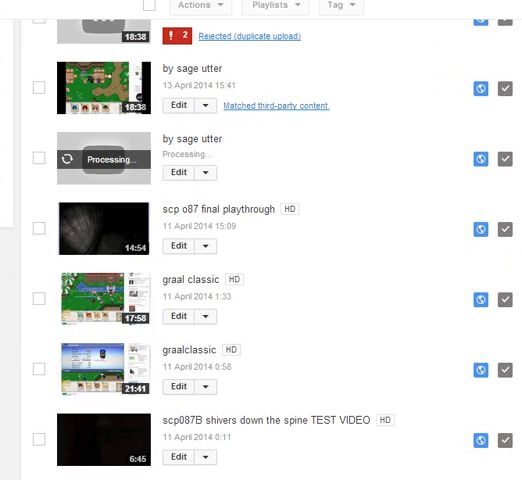
{"action": "scroll", "scroll_direction": "down", "scroll_amount": 3}
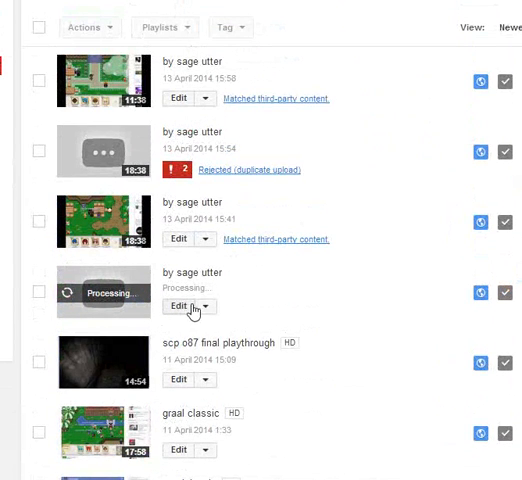
{"action": "mouse_move", "coordinate": [100, 160]}
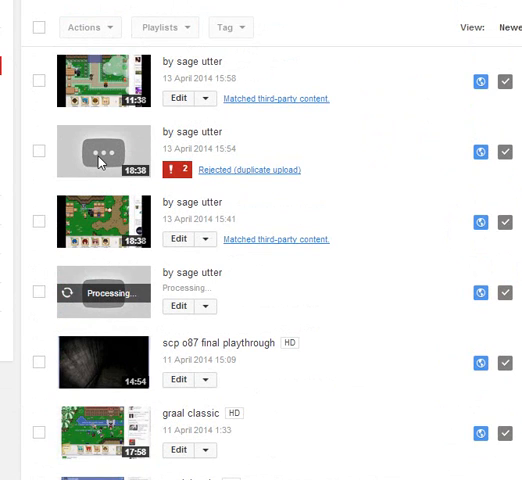
{"action": "left_click", "coordinate": [248, 170]}
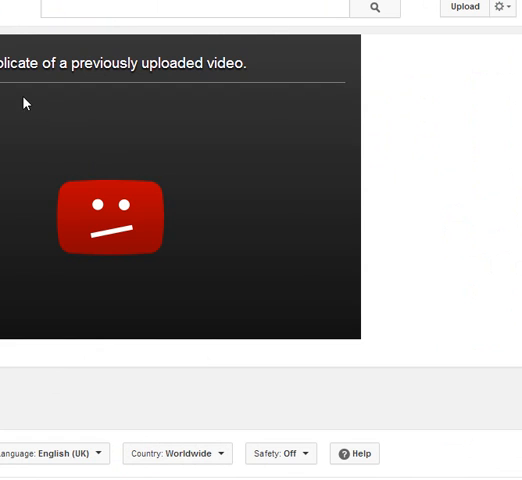
{"action": "mouse_move", "coordinate": [212, 168]}
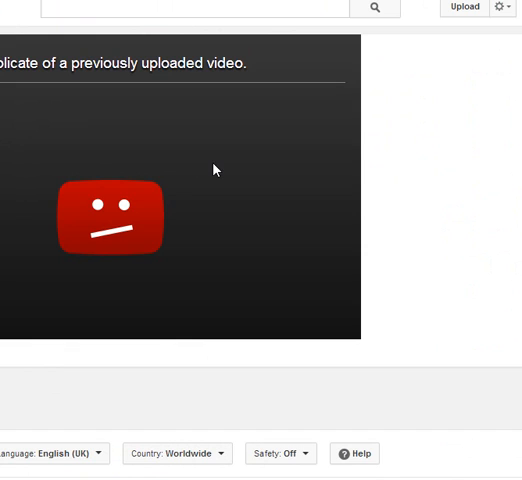
{"action": "mouse_move", "coordinate": [214, 168]}
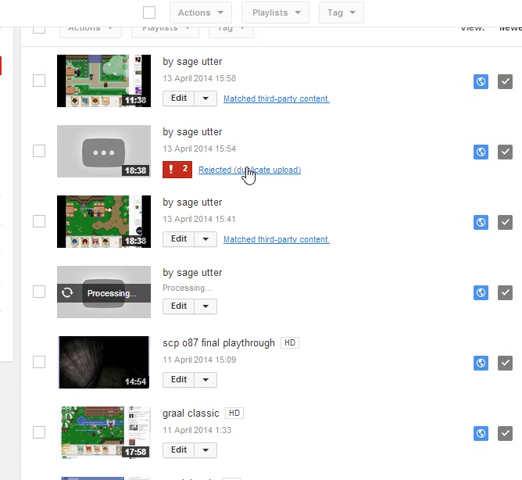
{"action": "mouse_move", "coordinate": [250, 178]}
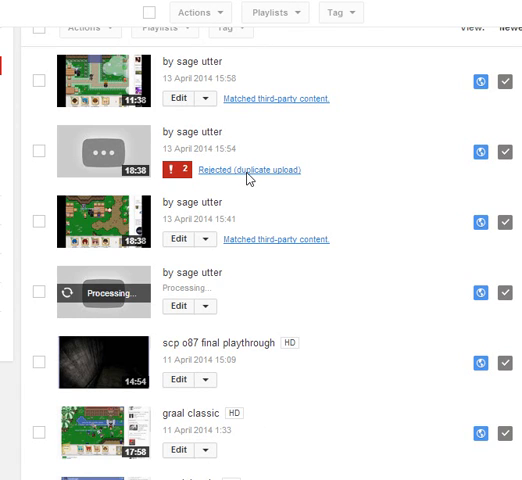
{"action": "left_click", "coordinate": [252, 168]}
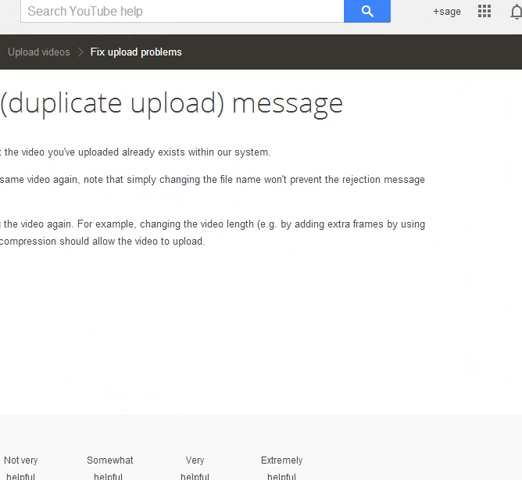
{"action": "mouse_move", "coordinate": [186, 88]}
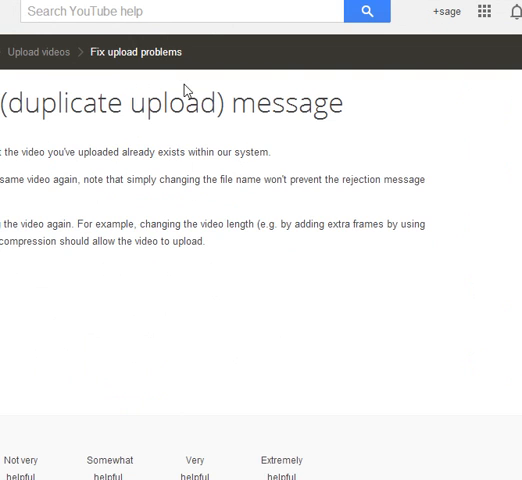
{"action": "mouse_move", "coordinate": [140, 52]}
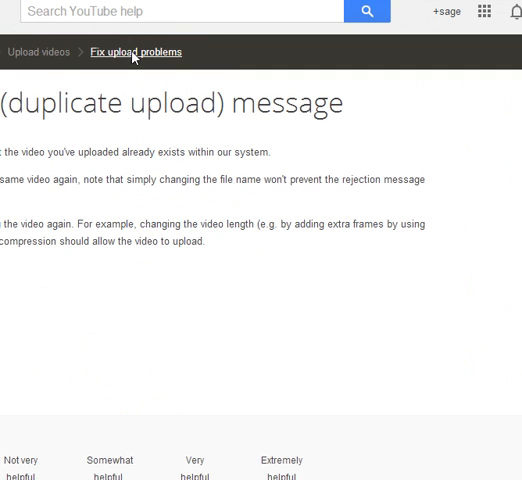
Step: View the 'For upload problems' topic list, return to the duplicate-upload article, then go back to YouTube home
{"action": "left_click", "coordinate": [138, 52]}
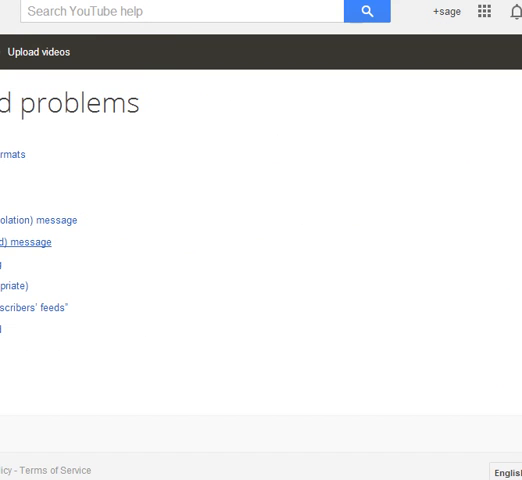
{"action": "left_click", "coordinate": [30, 242]}
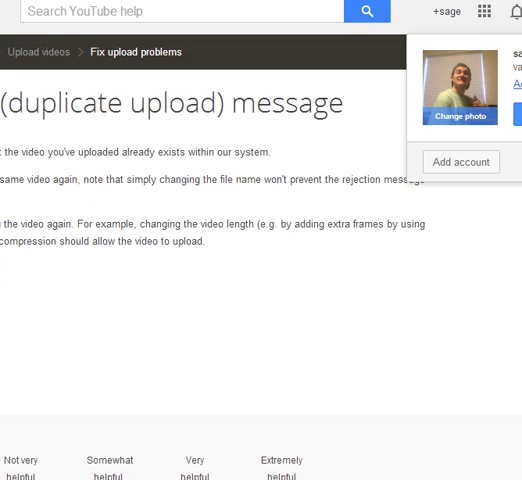
{"action": "mouse_move", "coordinate": [476, 120]}
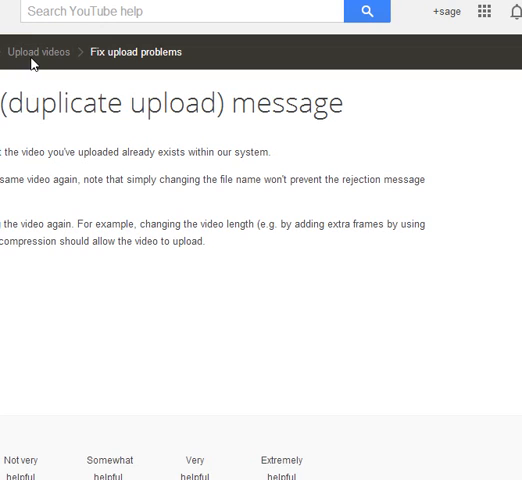
{"action": "left_click", "coordinate": [38, 52]}
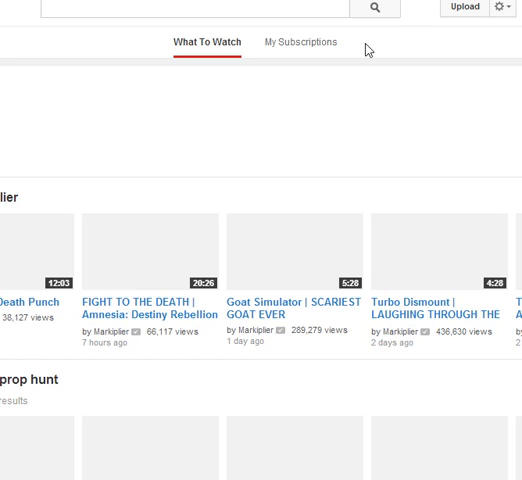
{"action": "mouse_move", "coordinate": [112, 152]}
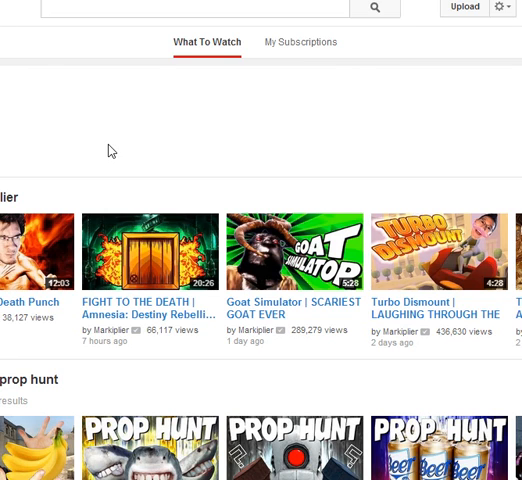
{"action": "mouse_move", "coordinate": [248, 116]}
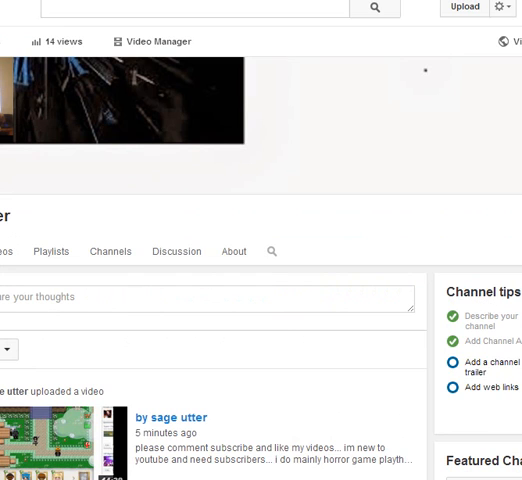
{"action": "mouse_move", "coordinate": [470, 10]}
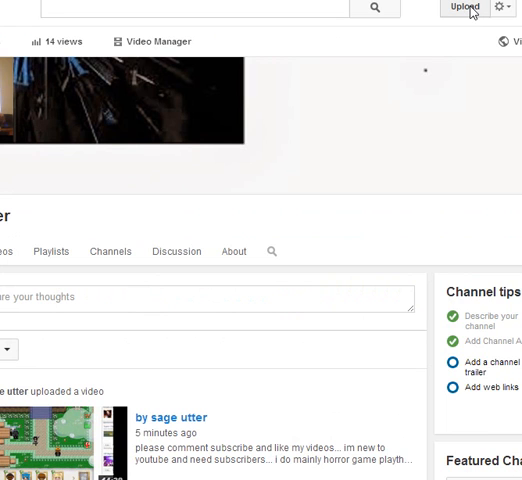
{"action": "left_click", "coordinate": [460, 8]}
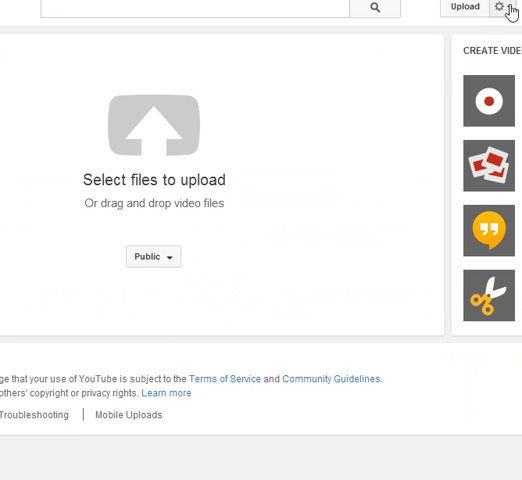
{"action": "left_click", "coordinate": [502, 8]}
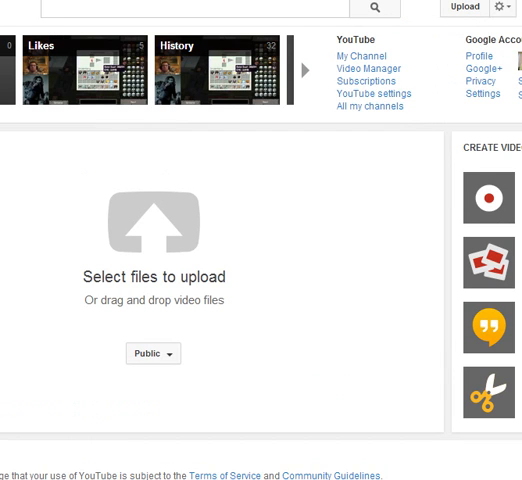
{"action": "mouse_move", "coordinate": [80, 78]}
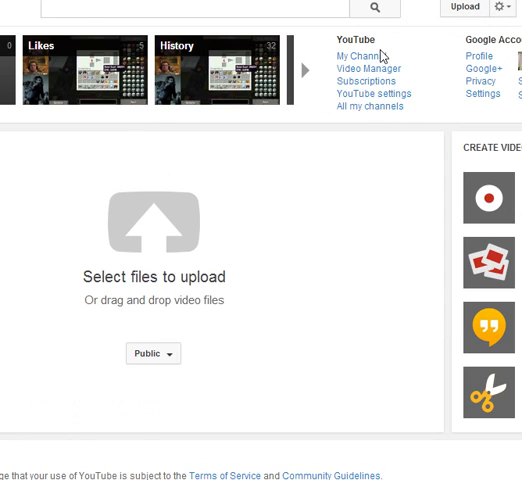
{"action": "mouse_move", "coordinate": [370, 68]}
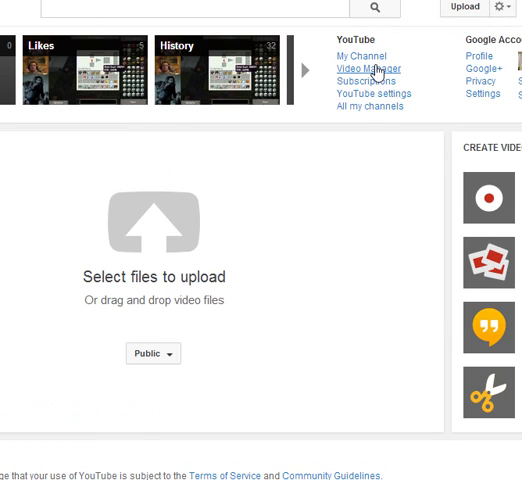
{"action": "mouse_move", "coordinate": [428, 92]}
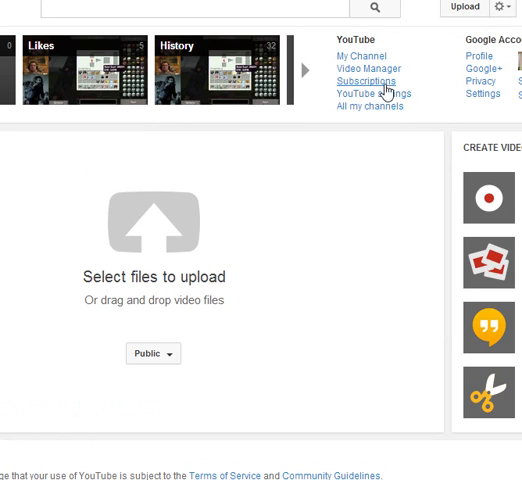
{"action": "mouse_move", "coordinate": [478, 68]}
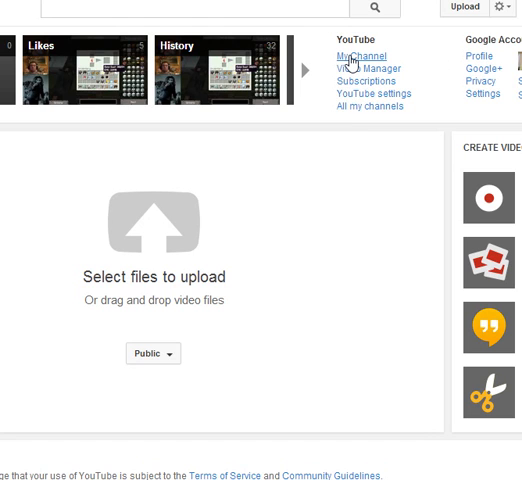
{"action": "left_click", "coordinate": [360, 56]}
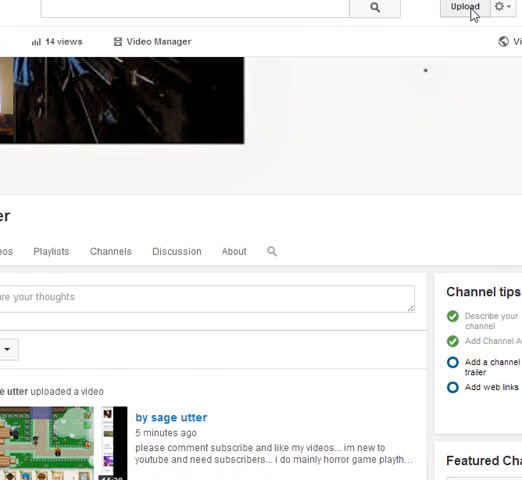
Step: Go from Upload to the Webcam capture option and activate the recorder preview
{"action": "left_click", "coordinate": [460, 8]}
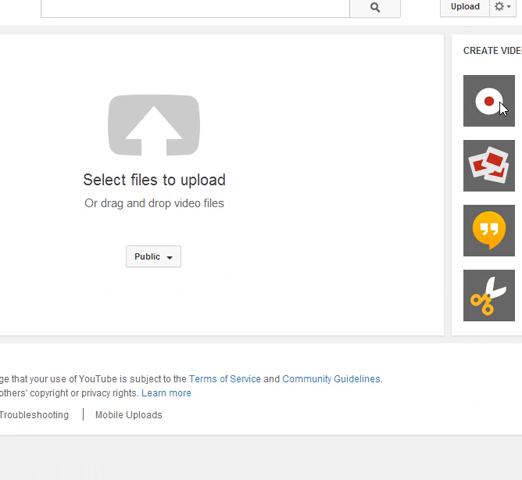
{"action": "mouse_move", "coordinate": [504, 108]}
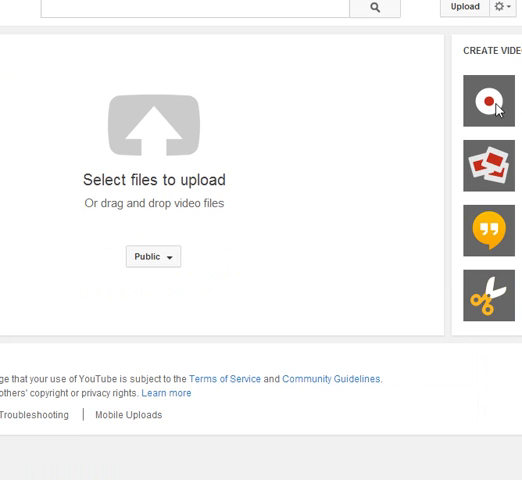
{"action": "left_click", "coordinate": [488, 100]}
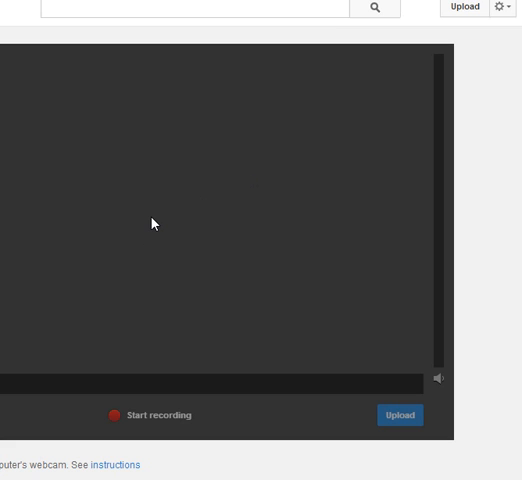
{"action": "left_click", "coordinate": [400, 414]}
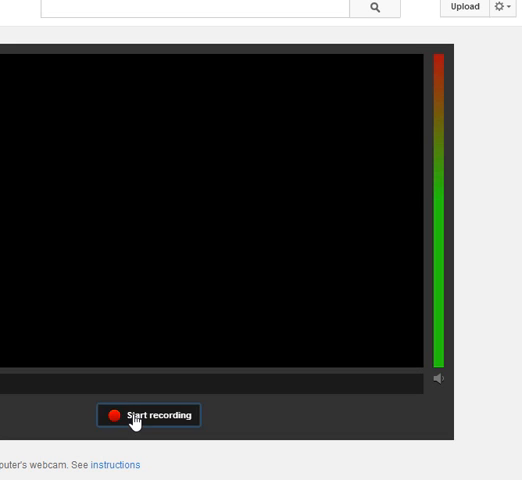
Step: Start recording and allow Flash access to the camera and microphone
{"action": "left_click", "coordinate": [148, 416]}
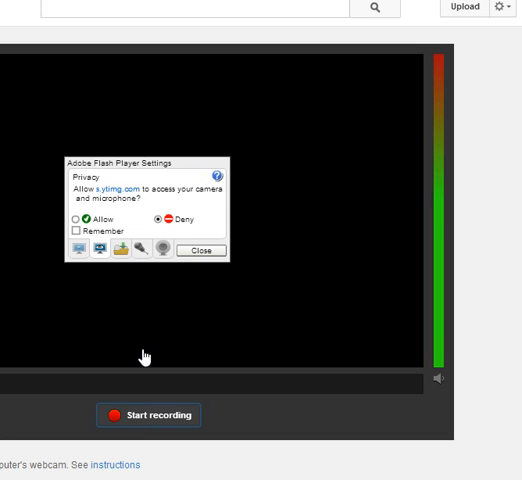
{"action": "left_click", "coordinate": [72, 226]}
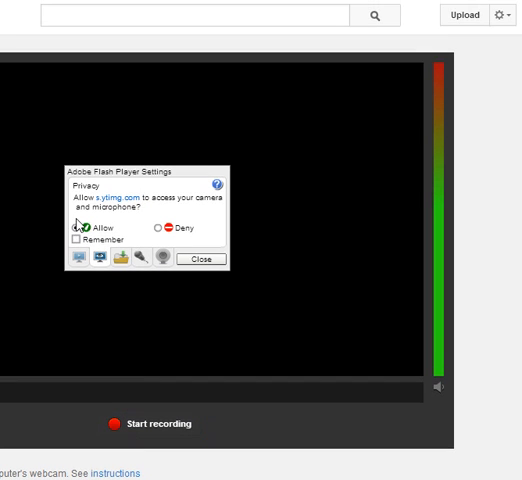
{"action": "left_click", "coordinate": [130, 278]}
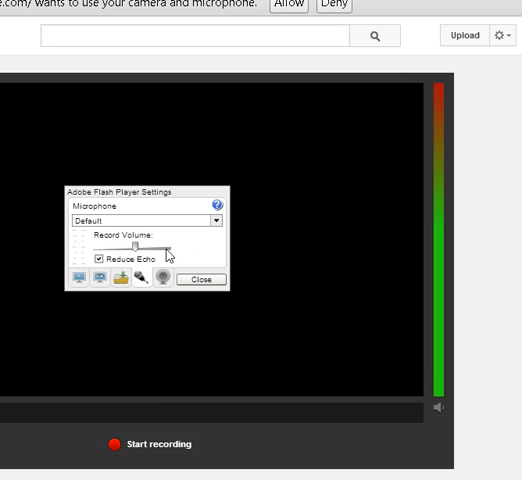
Step: Keep echo reduction on and choose the Realtek microphone as the input device
{"action": "left_click", "coordinate": [96, 258]}
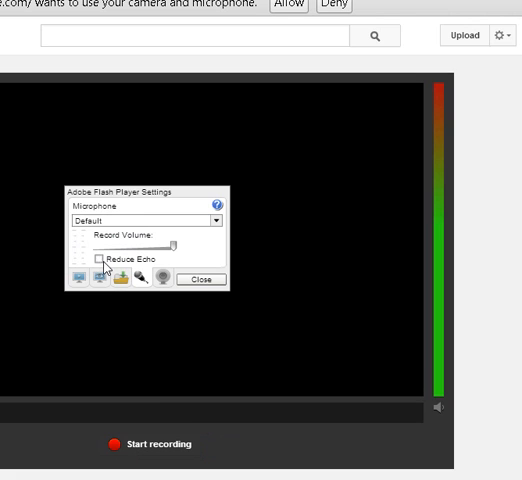
{"action": "left_click", "coordinate": [96, 260]}
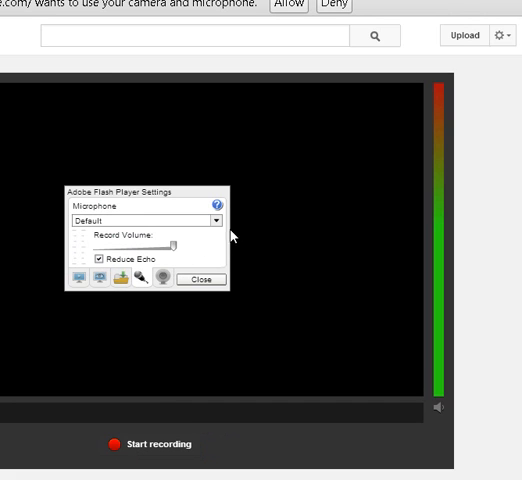
{"action": "left_click", "coordinate": [216, 220]}
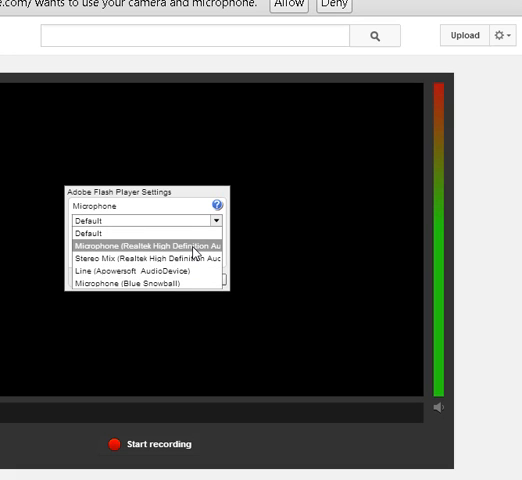
{"action": "left_click", "coordinate": [140, 284]}
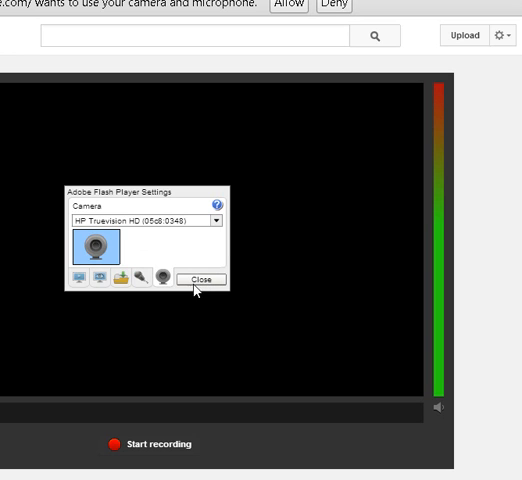
{"action": "mouse_move", "coordinate": [164, 240]}
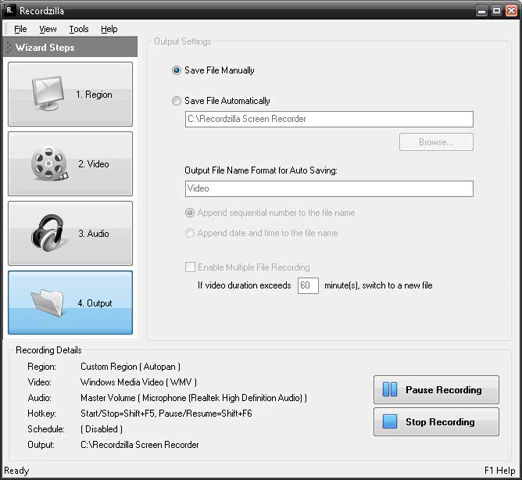
{"action": "mouse_move", "coordinate": [432, 424]}
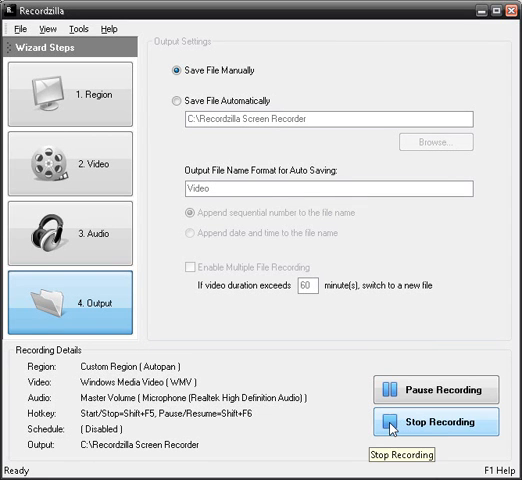